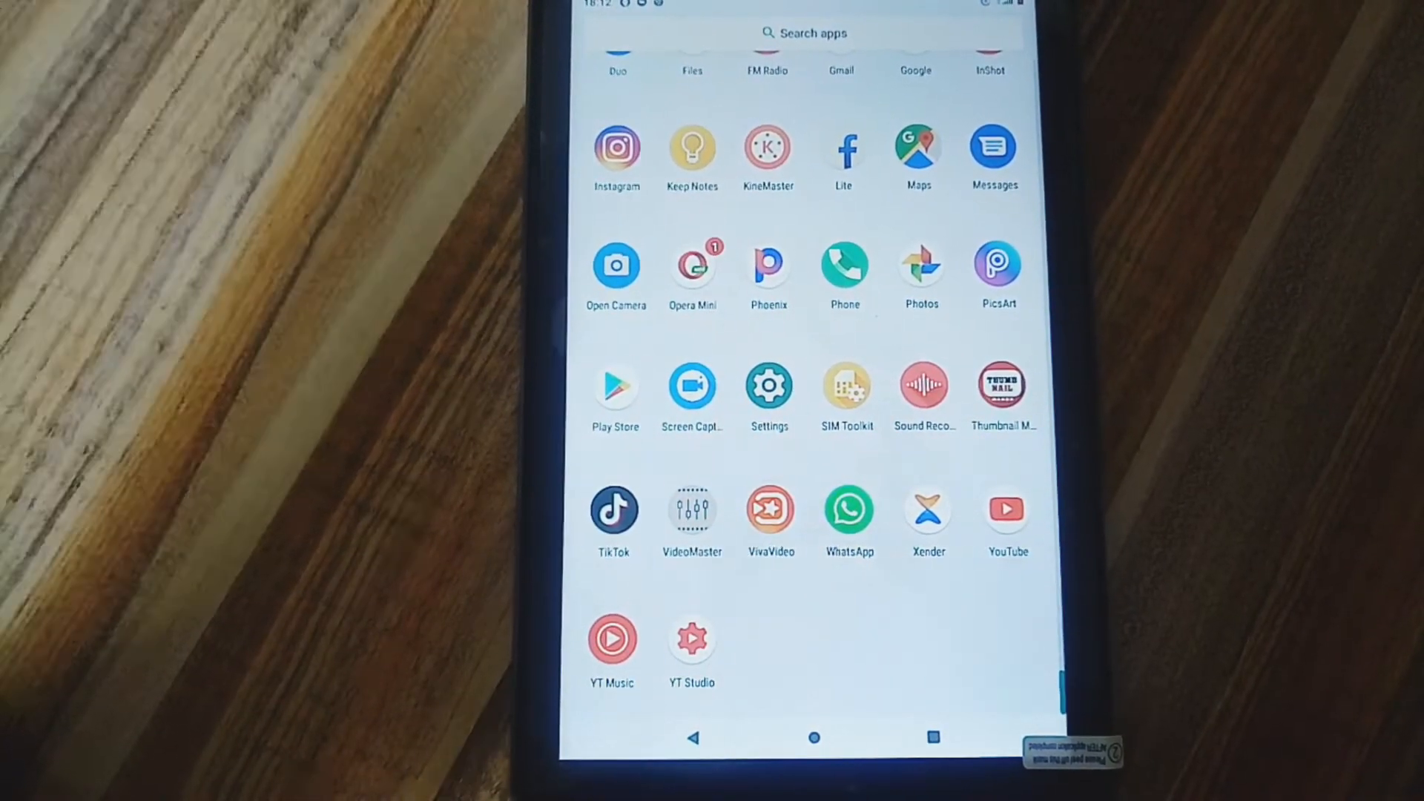
Launch Chrome from the app drawer so youtube.com starts loading.
scroll(up, 3)
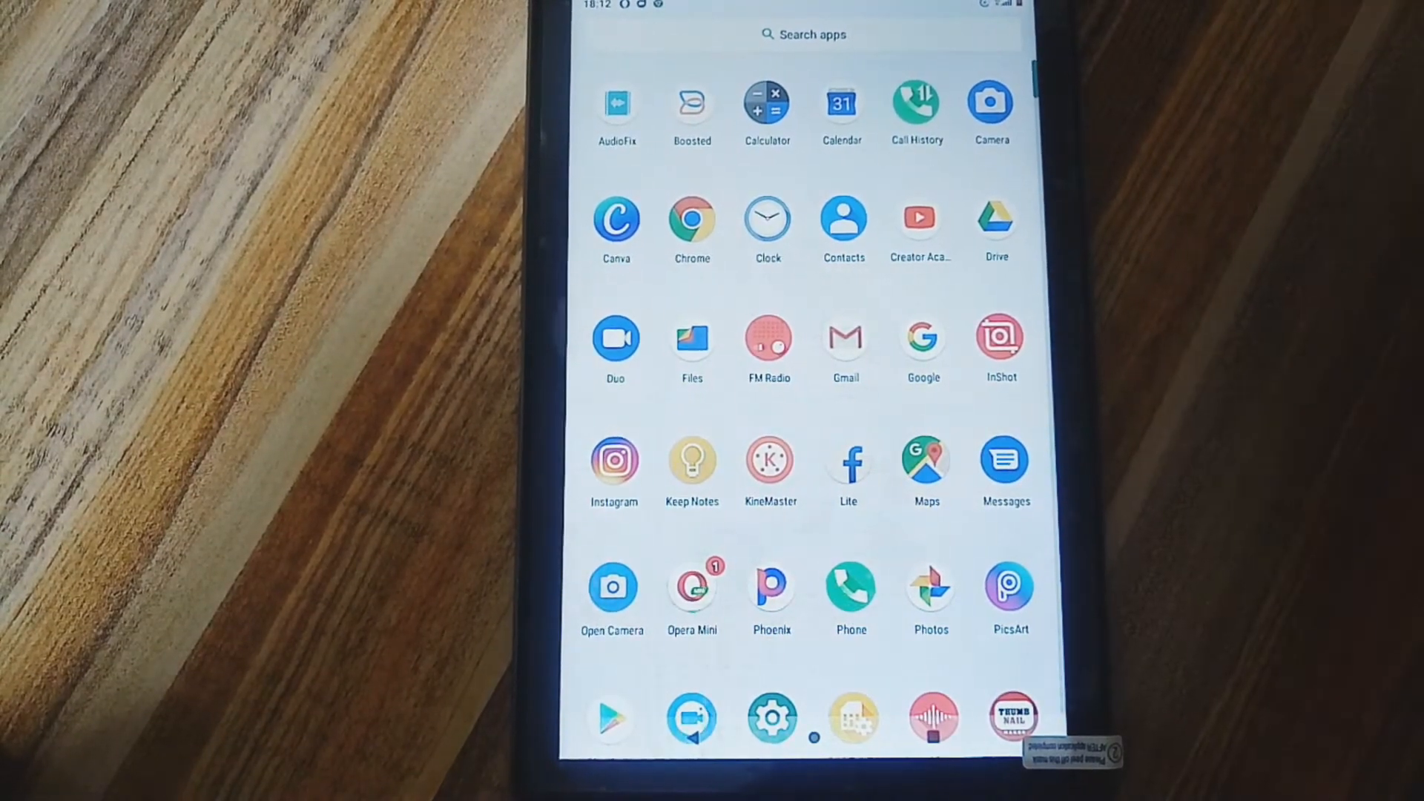
click(692, 221)
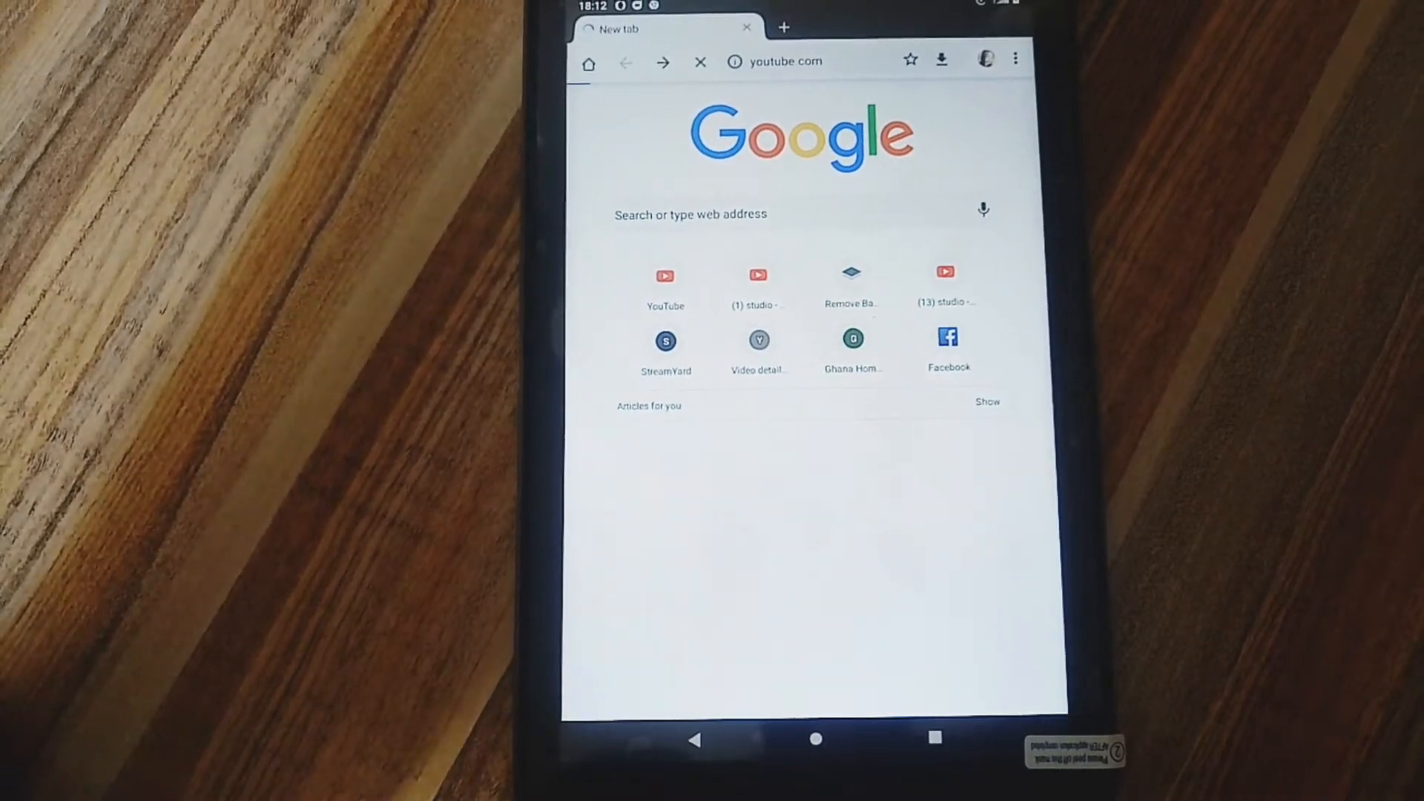
Bring up Chrome's three-dot menu once the YouTube home page has loaded.
click(665, 276)
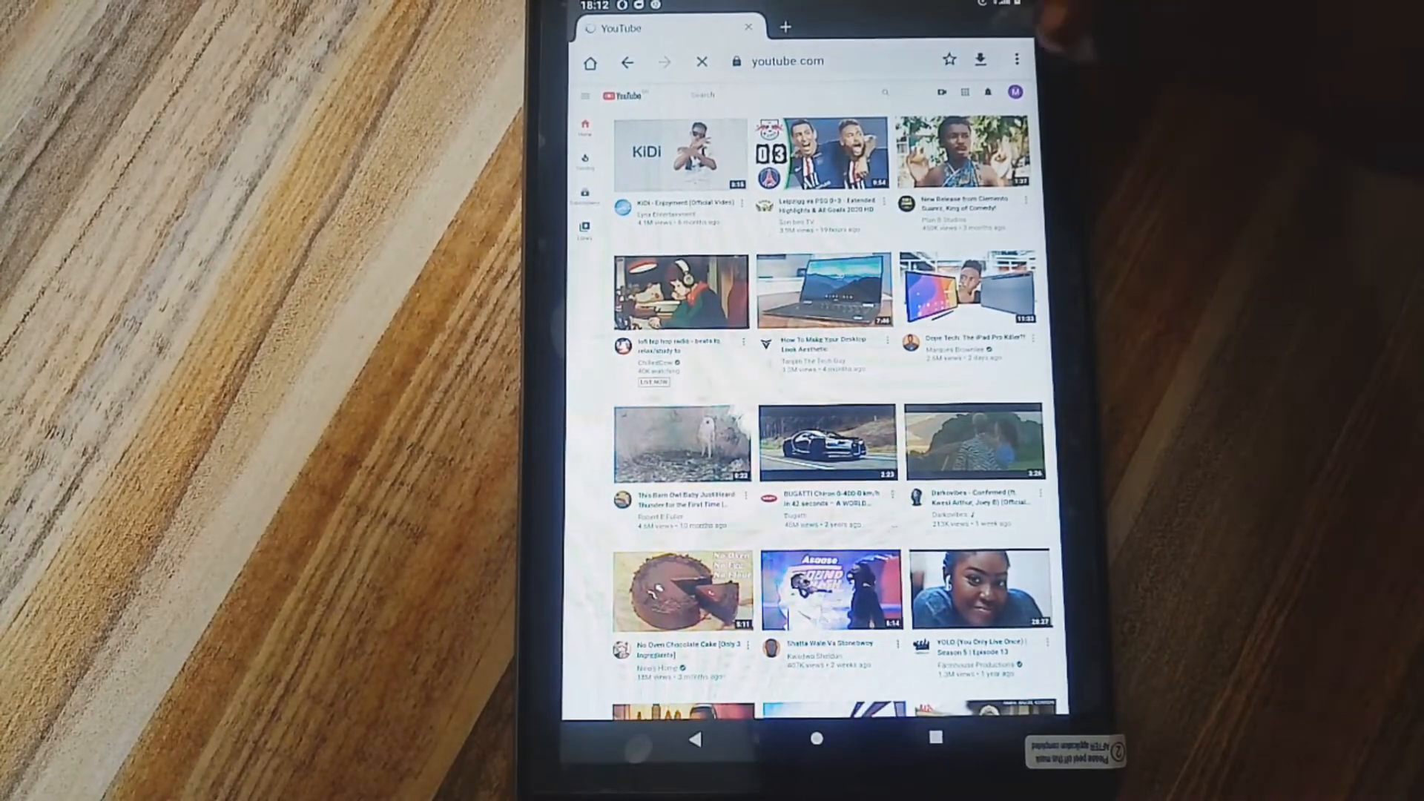
click(702, 61)
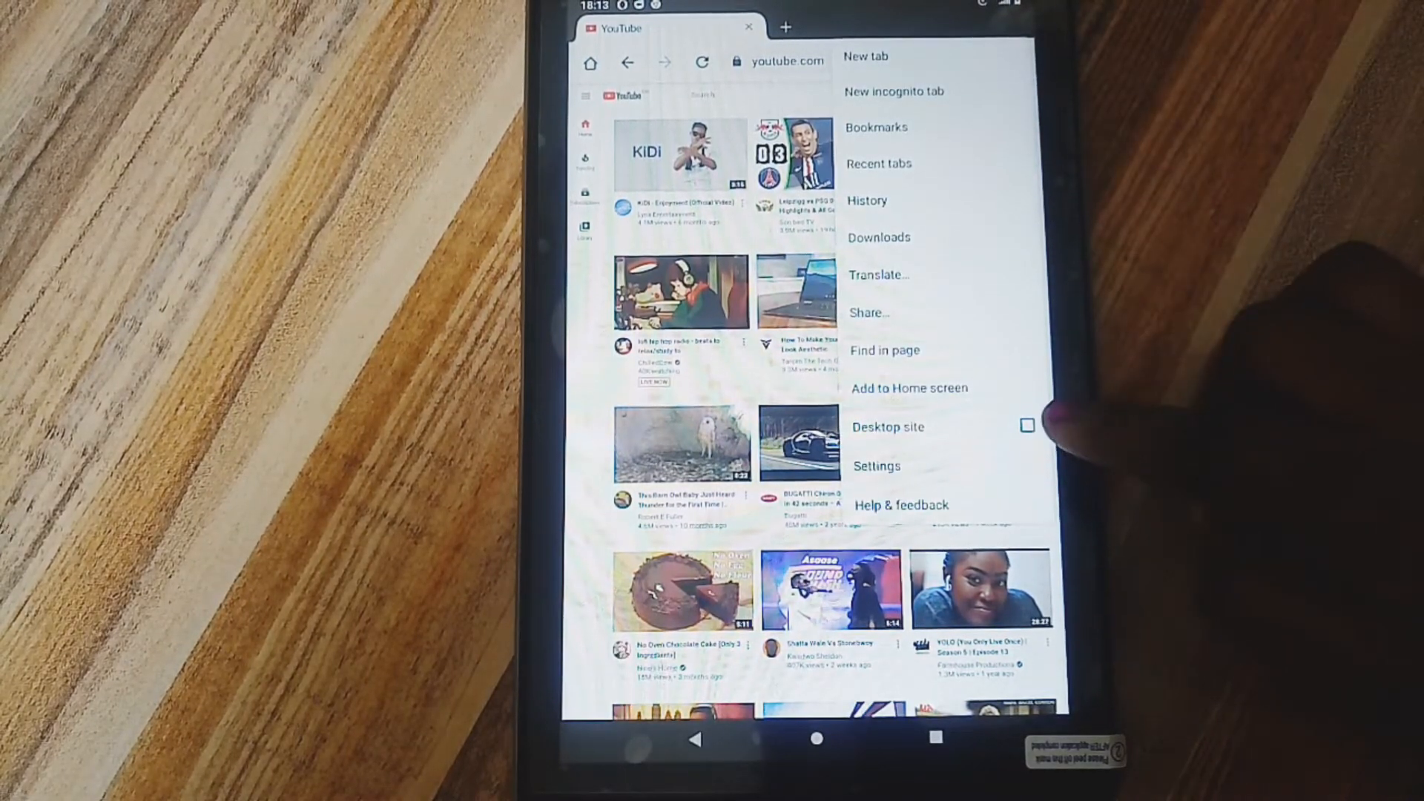
Switch on Desktop site so YouTube reloads in its desktop layout.
click(1027, 426)
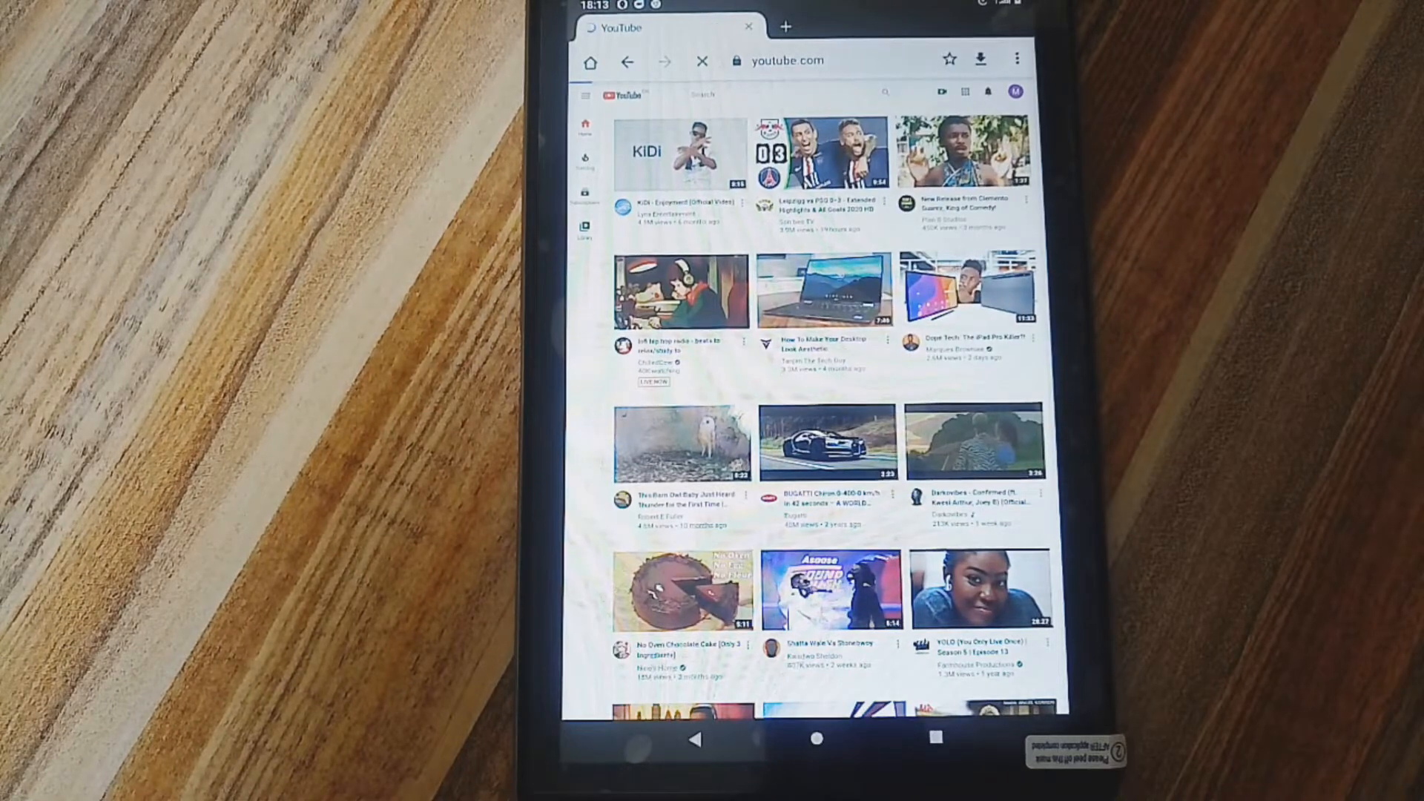
click(1018, 60)
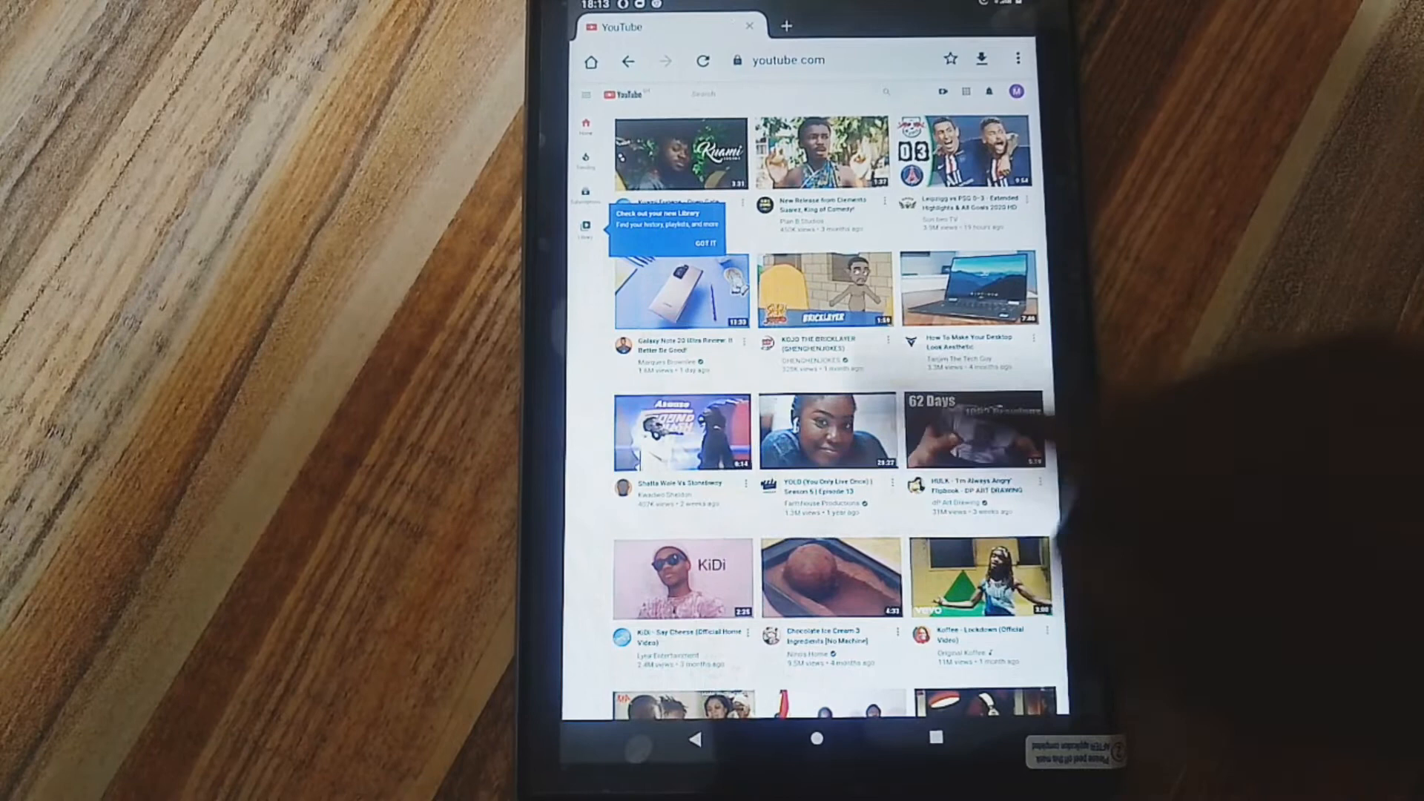
Start the YOLO Season 5 Episode 13 video, then leave Chrome for the home screen.
click(827, 432)
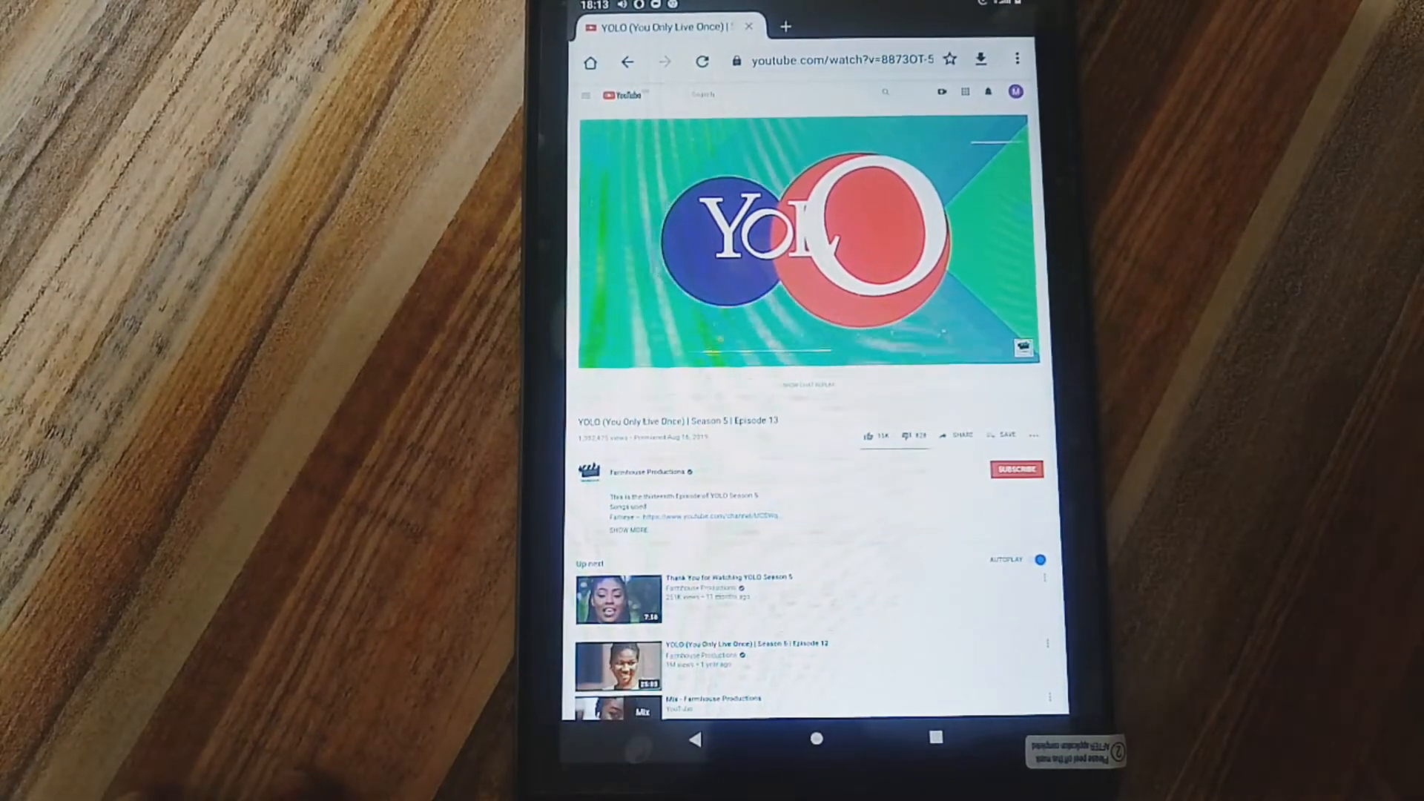
click(807, 245)
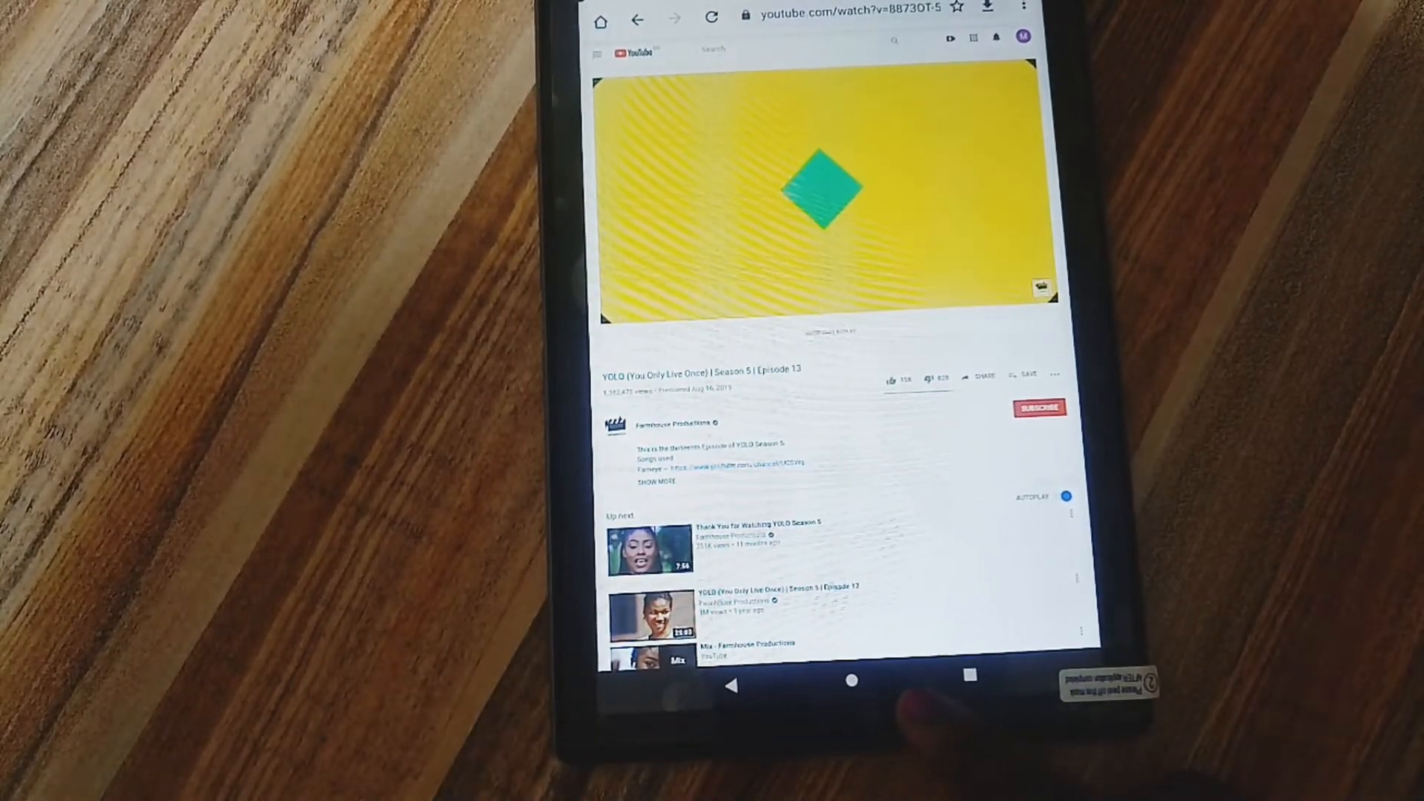
click(850, 685)
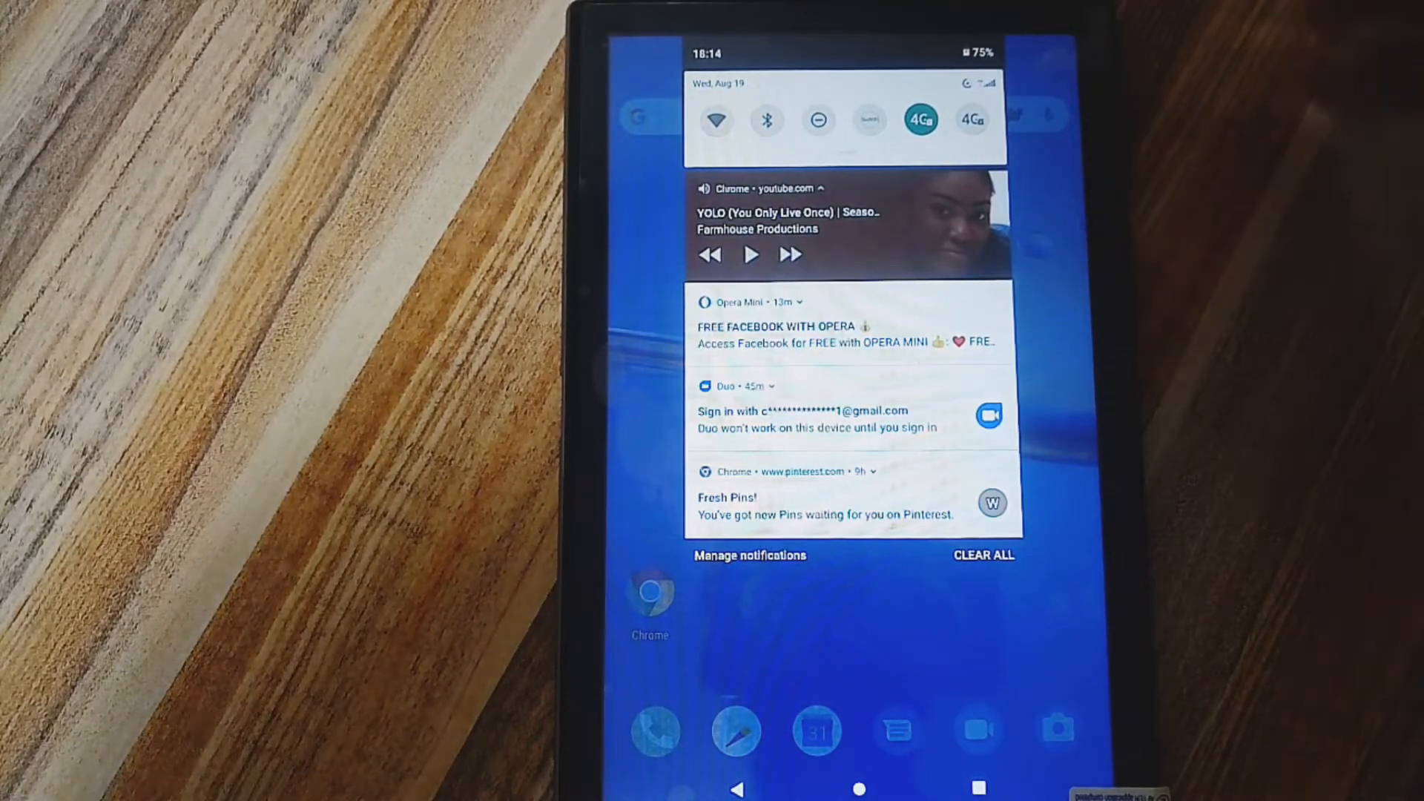
Resume the YOLO episode from Chrome's media notification before heading into Canva.
click(751, 254)
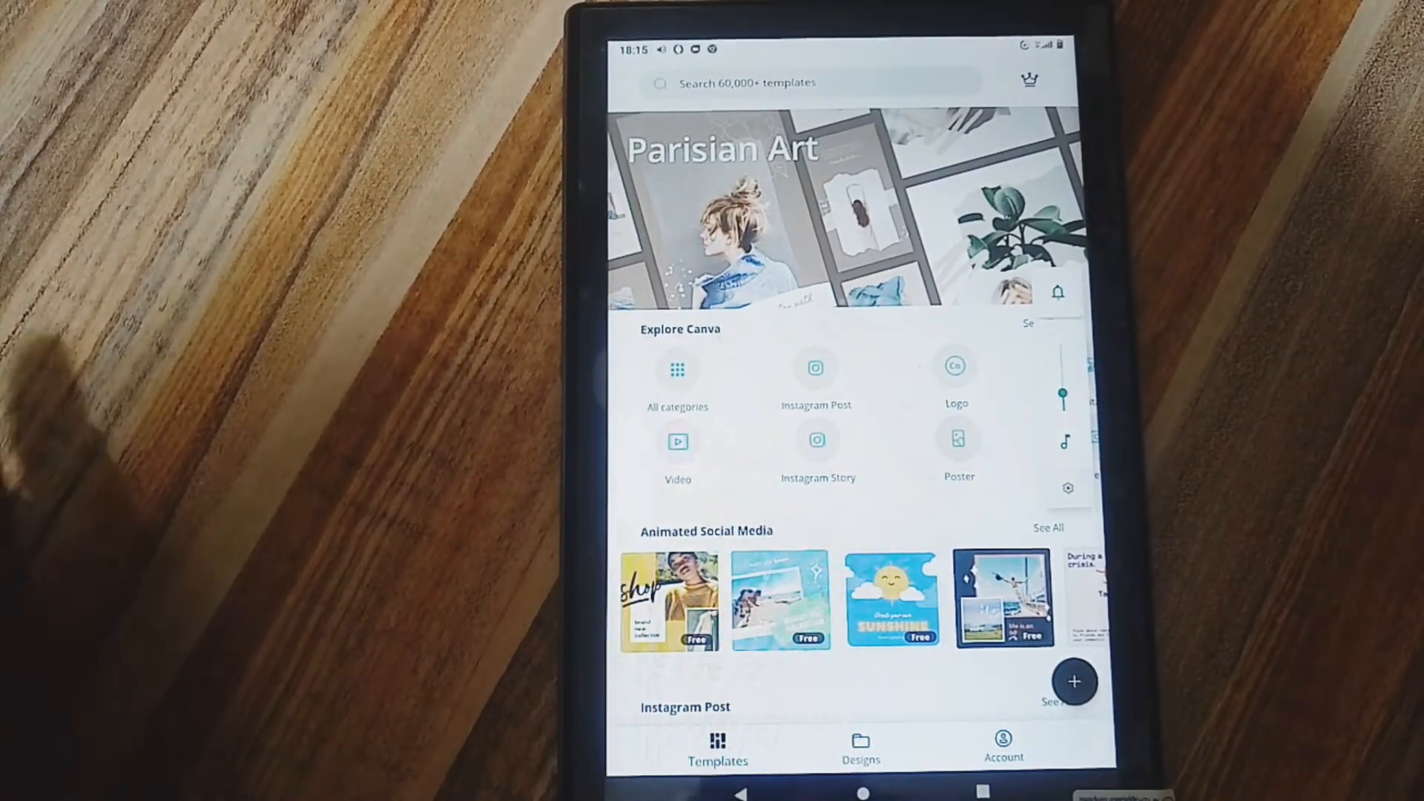
Preview the 'life is an adventure' animated template, go back, and pull down the notification shade.
click(1003, 595)
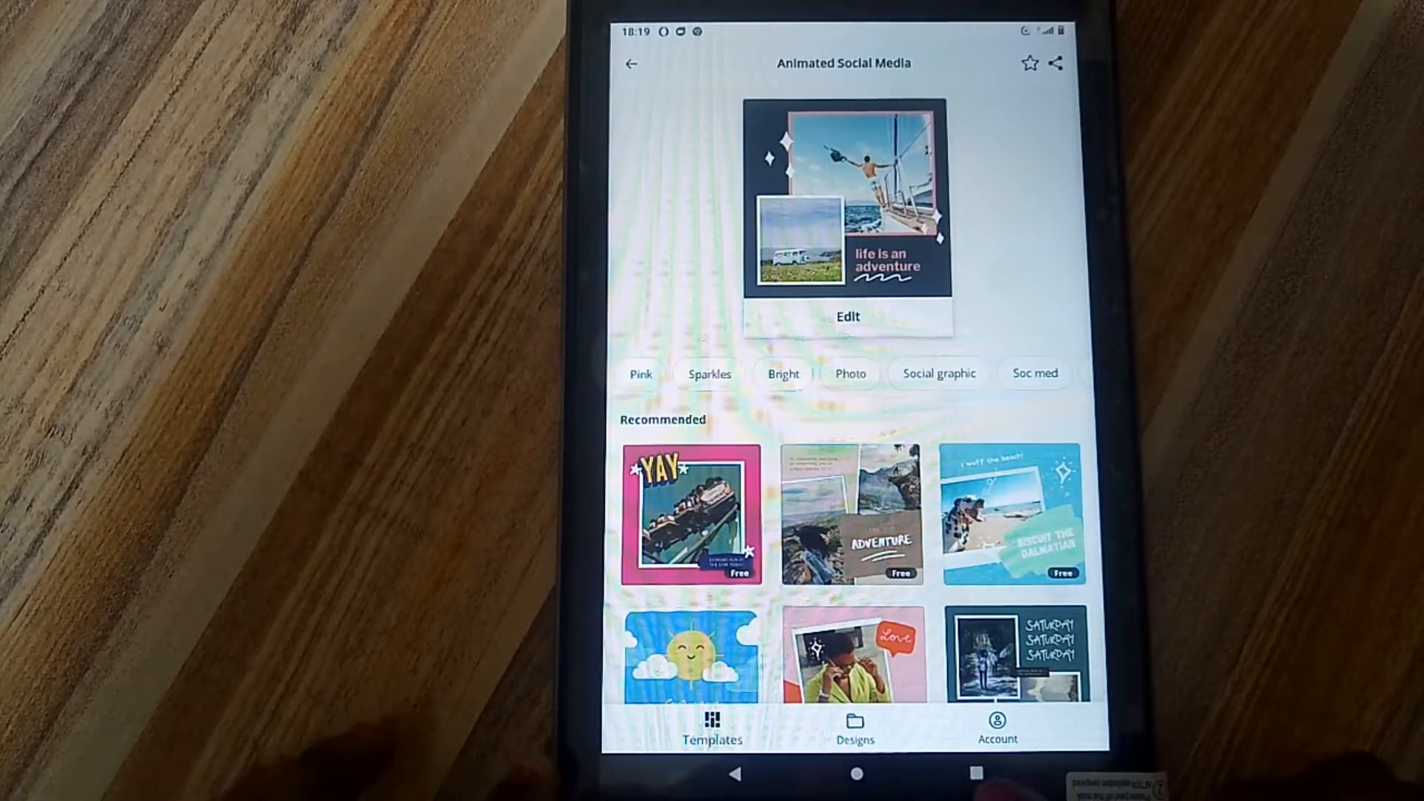
click(632, 63)
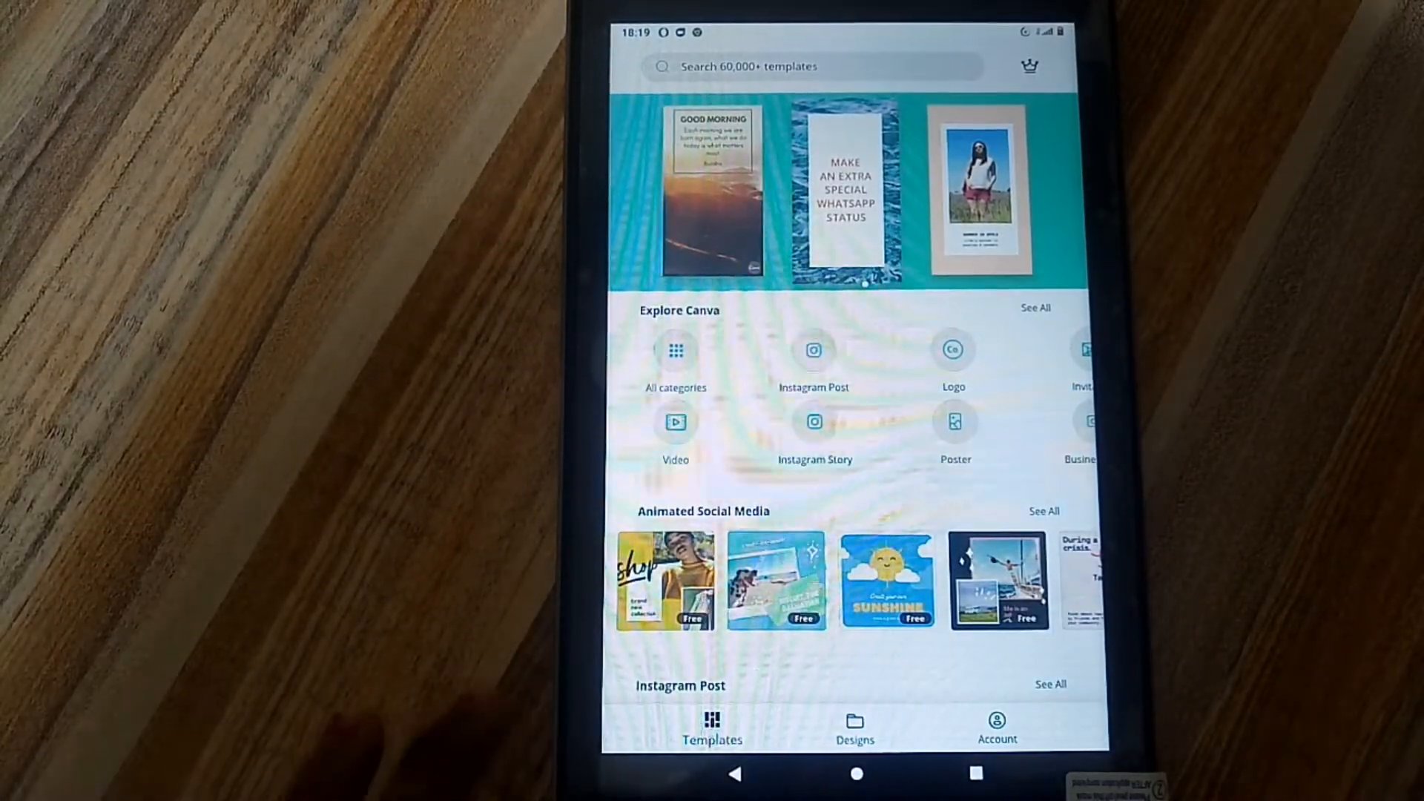
click(855, 774)
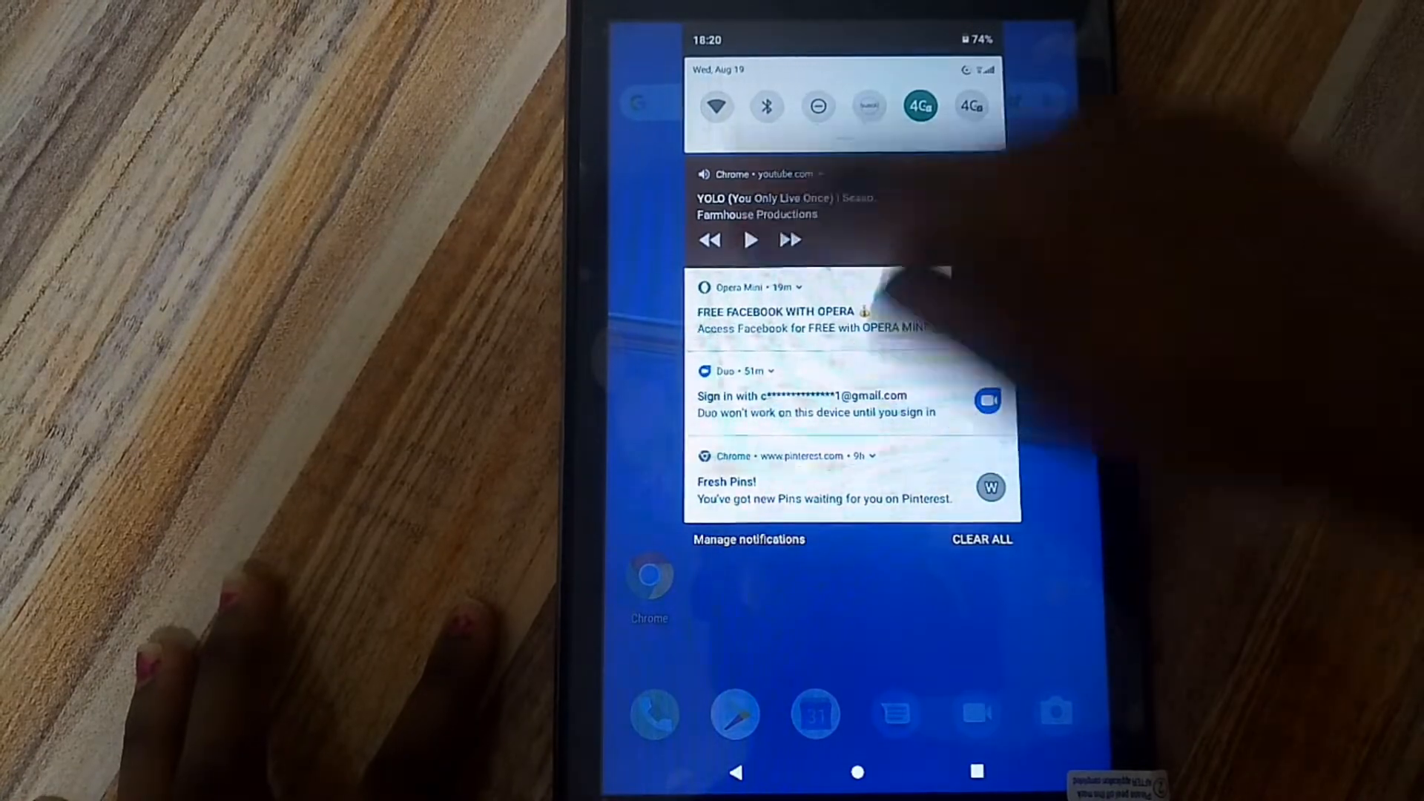
Dismiss the notifications and return to the home screen with the episode still playing.
click(751, 240)
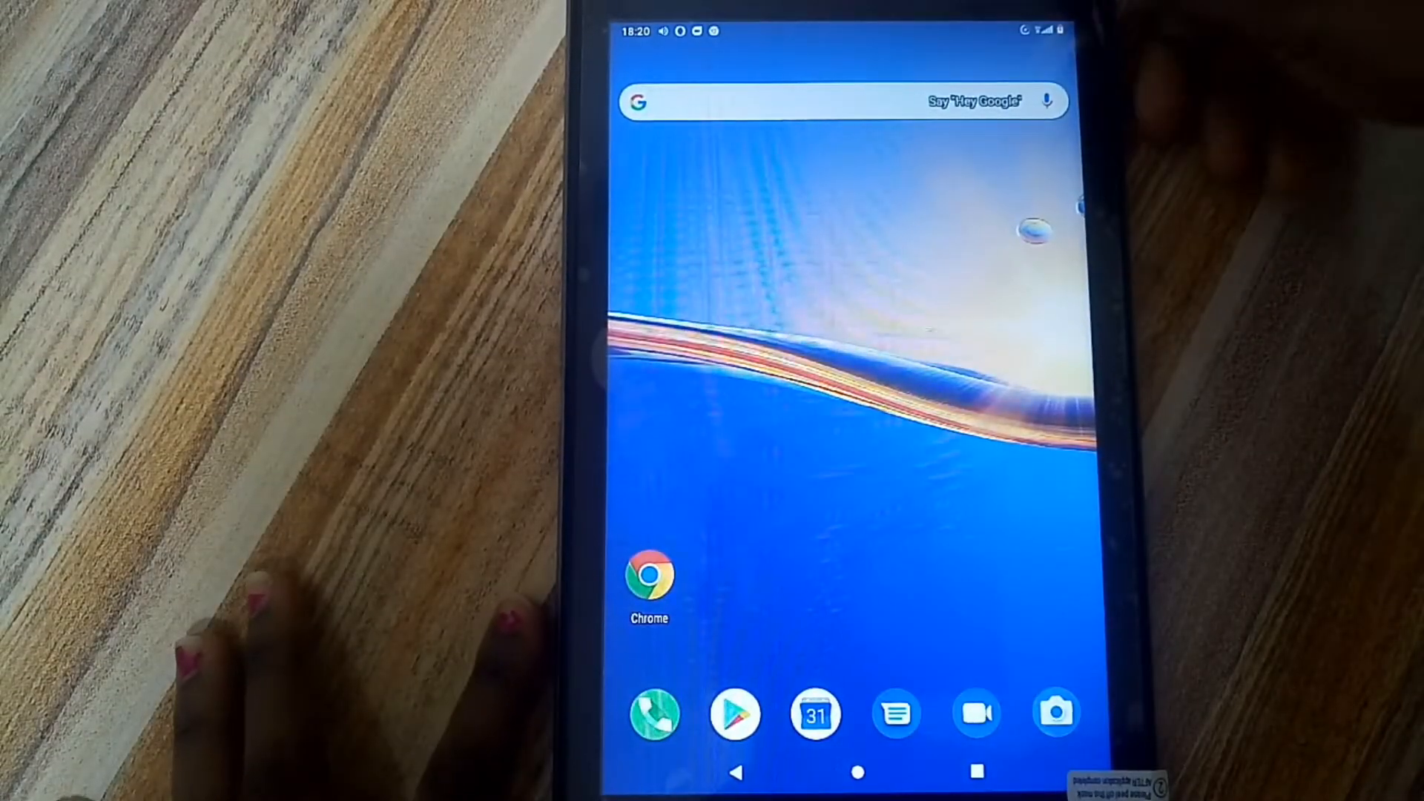
scroll(up, 3)
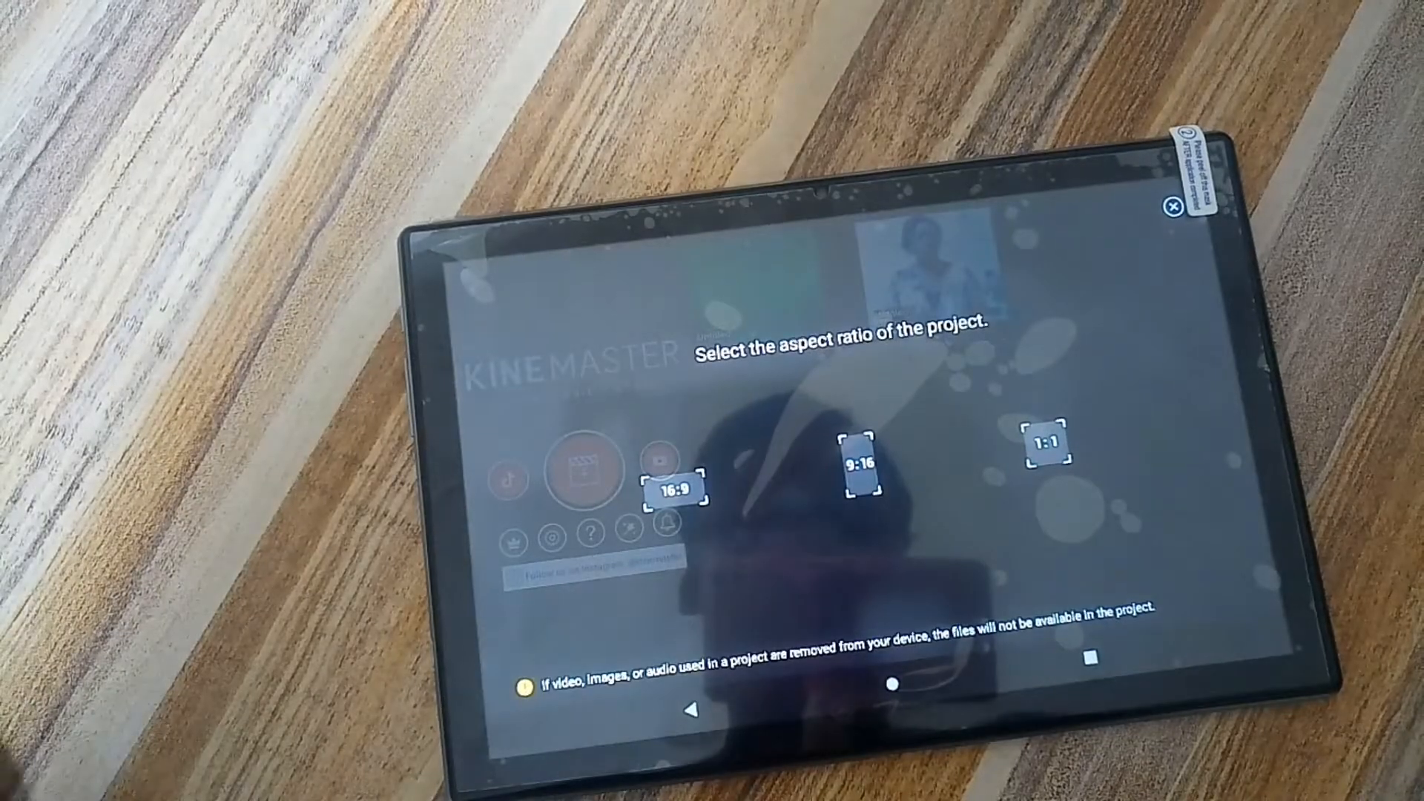
Choose the 16:9 aspect ratio for the new KineMaster project, opening the media browser.
click(675, 489)
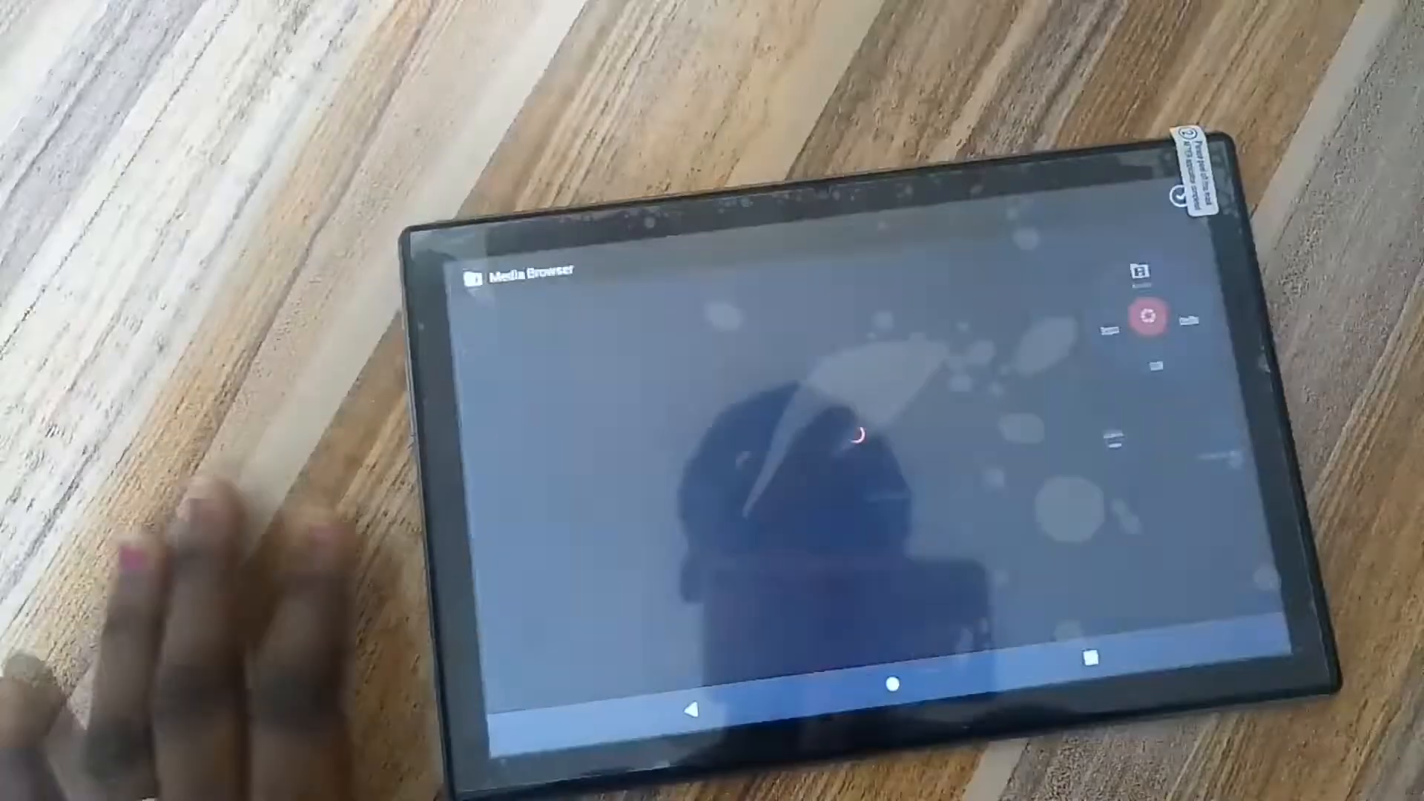